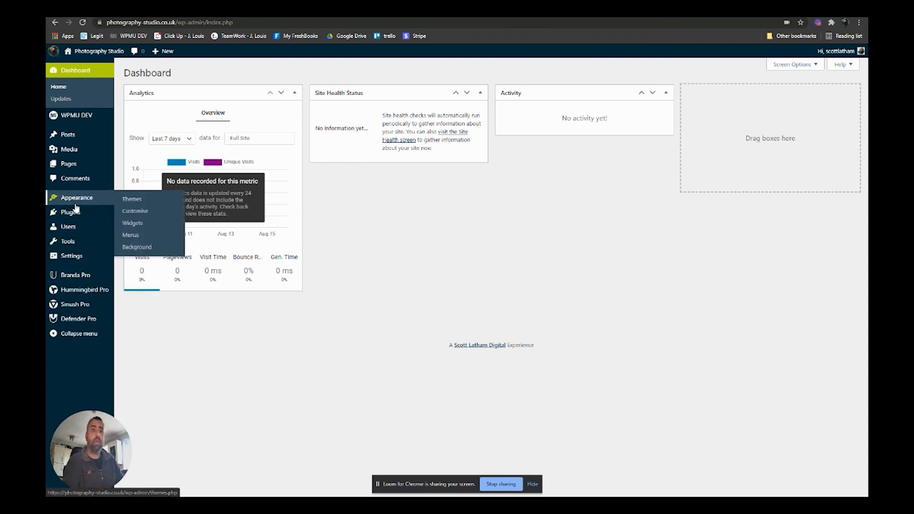
Go from the dashboard to the Appearance > Themes page.
left_click(132, 199)
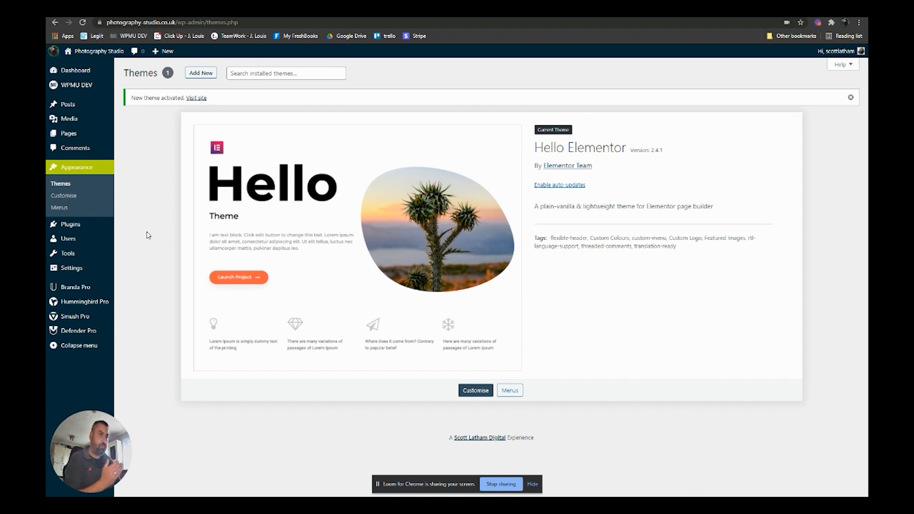
mouse_move(335, 208)
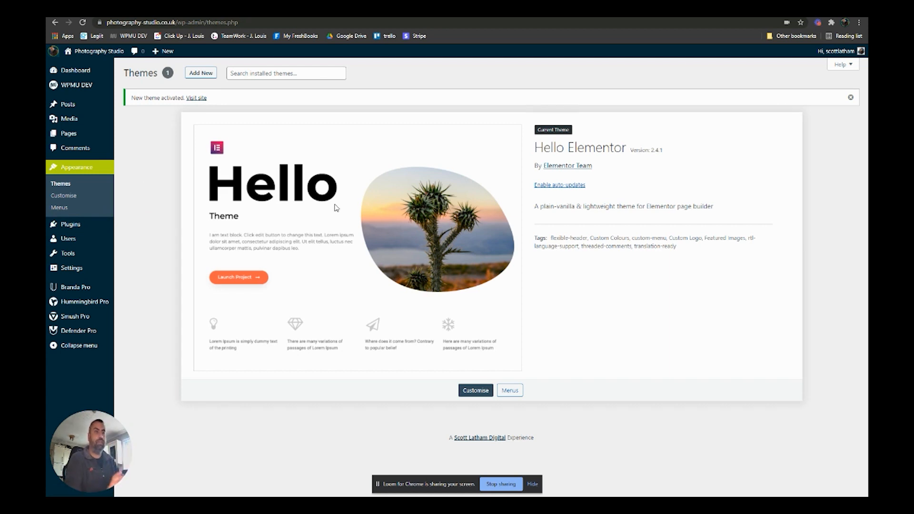
left_click(70, 215)
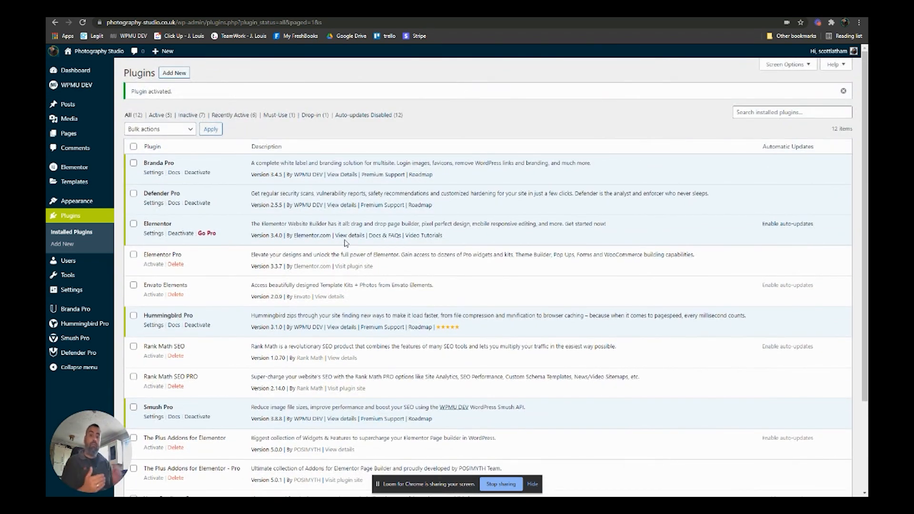